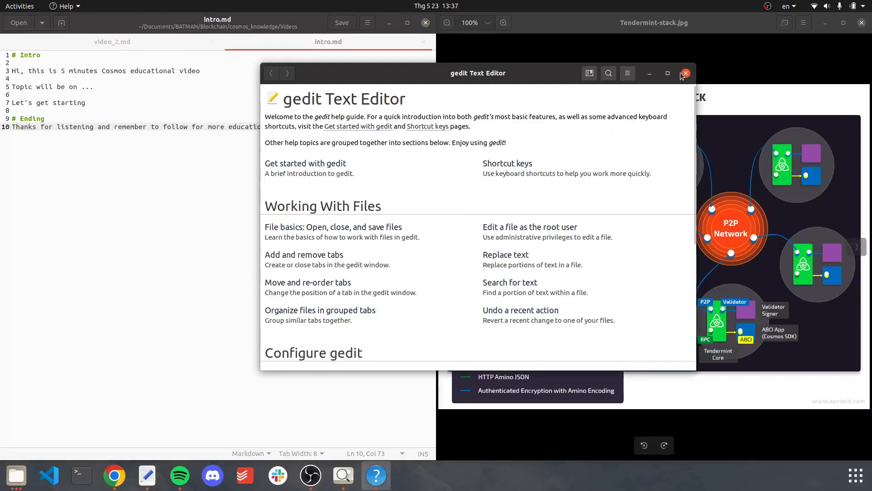
# Close the gedit help guide and bring up the video_2.md chain startup notes
pyautogui.click(685, 73)
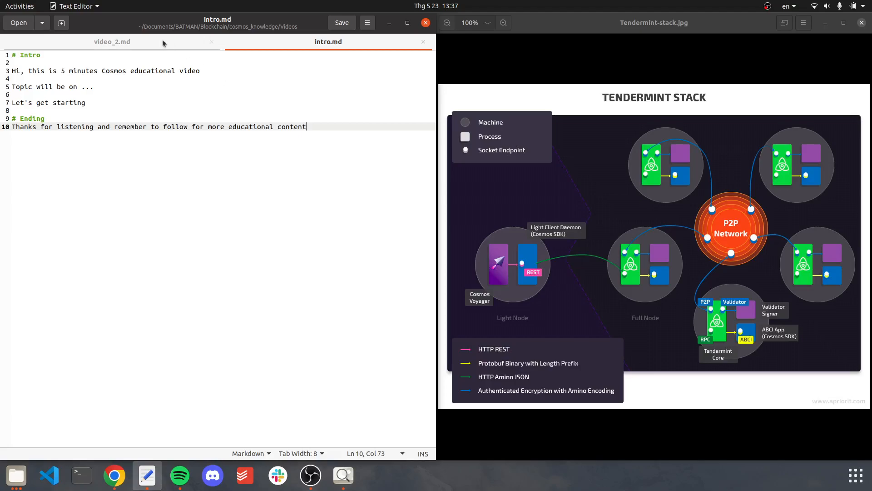
pyautogui.click(112, 41)
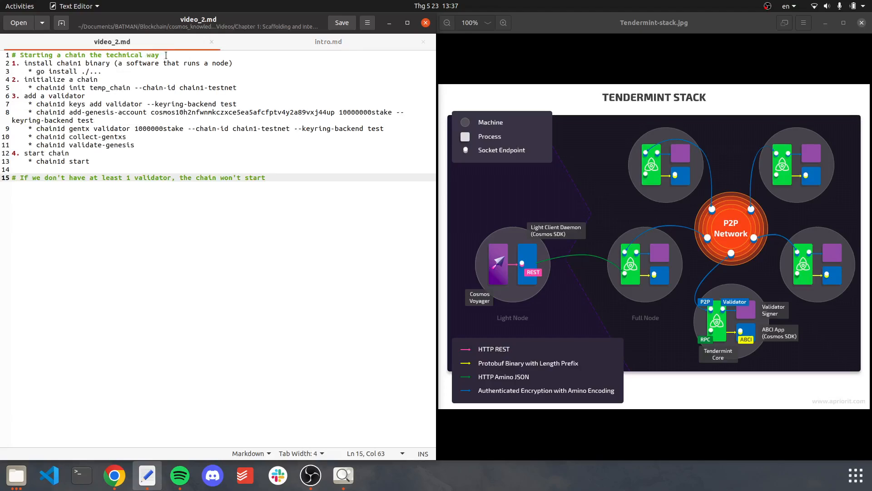
pyautogui.click(158, 54)
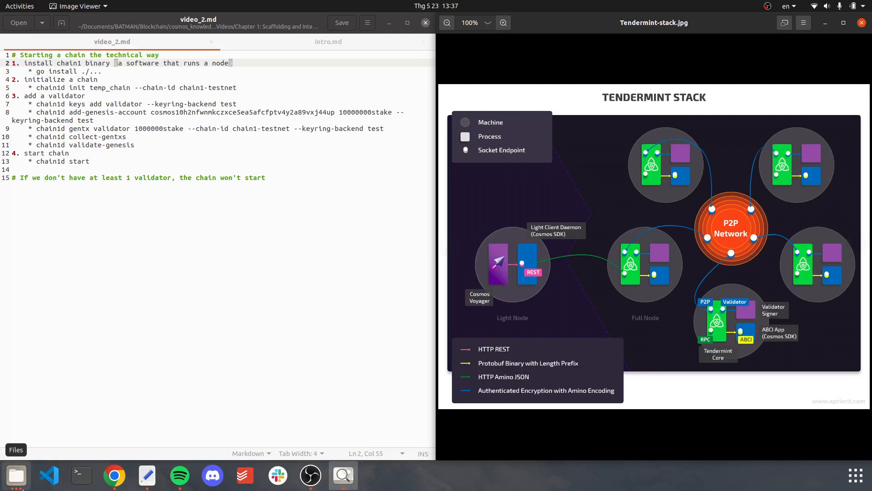
# In a terminal in the chain1 folder, run 'go install ./...' and list chain1d's commands
pyautogui.click(16, 476)
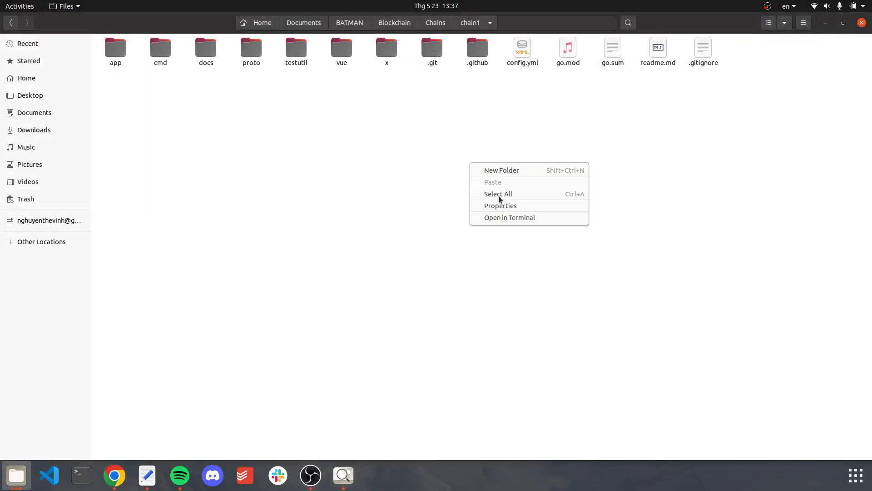
pyautogui.click(508, 217)
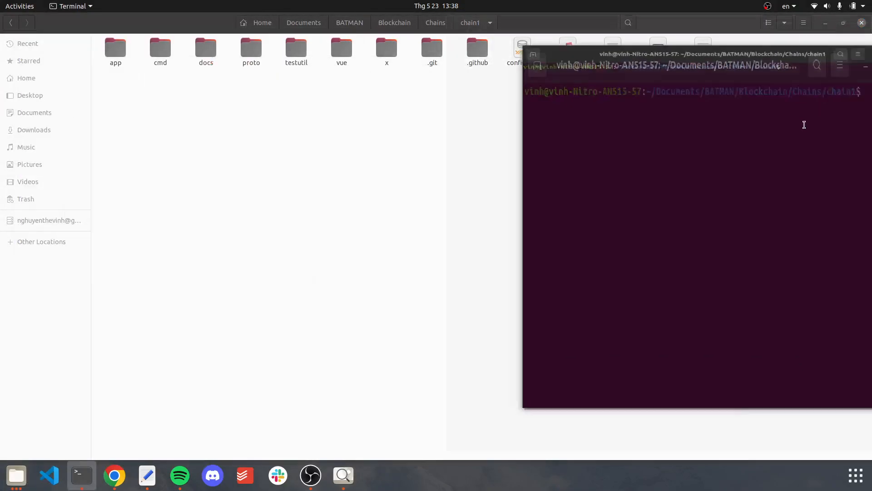
pyautogui.write('go install')
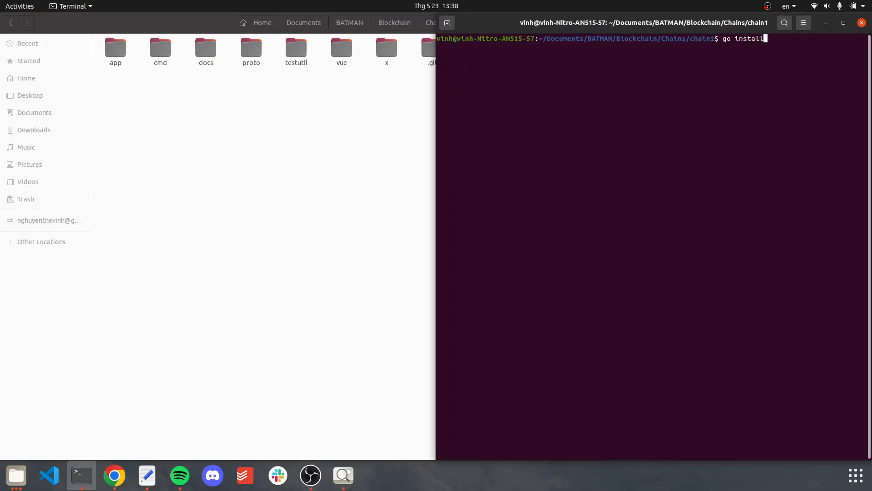
pyautogui.write('./...')
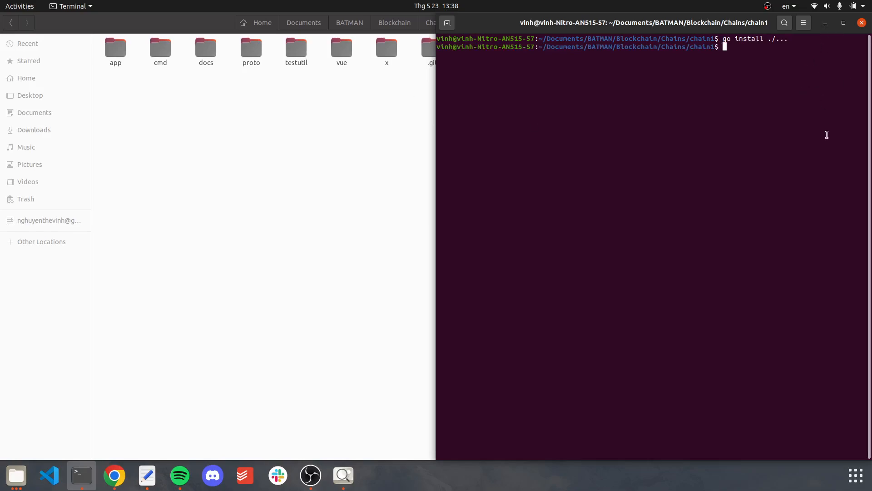
pyautogui.write('chain1d')
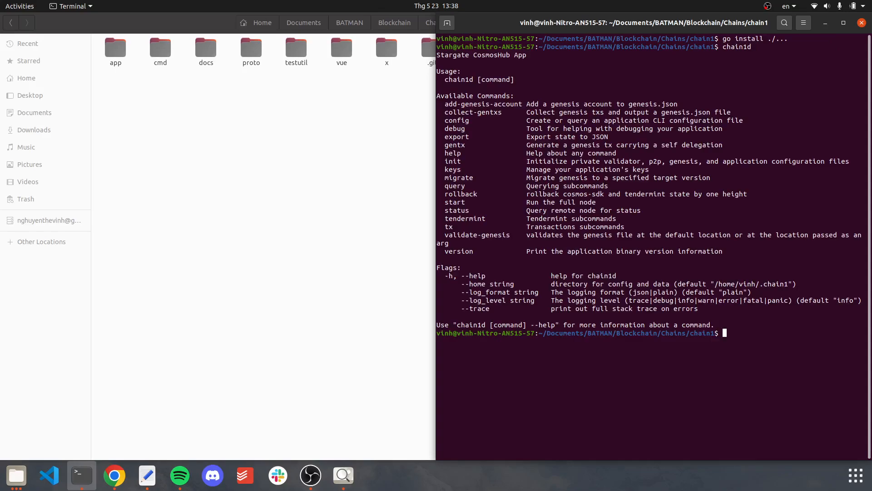
pyautogui.moveTo(146, 476)
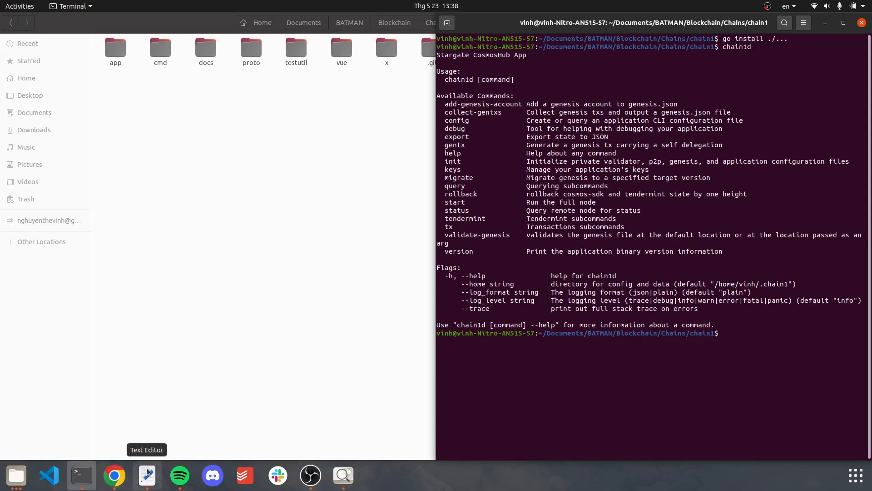
# Show 'chain1d init --help' and enter 'chain1d init temp_chain --chain-id chain1-testnet'
pyautogui.click(147, 475)
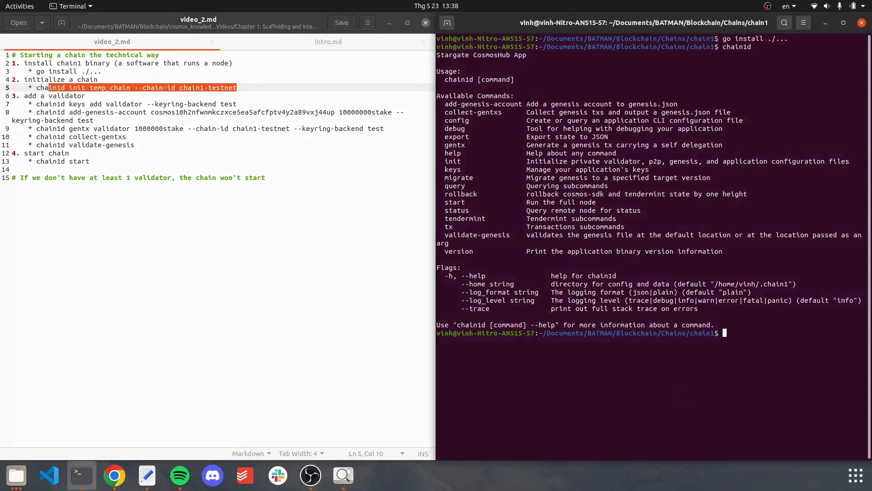
pyautogui.write('chain1d')
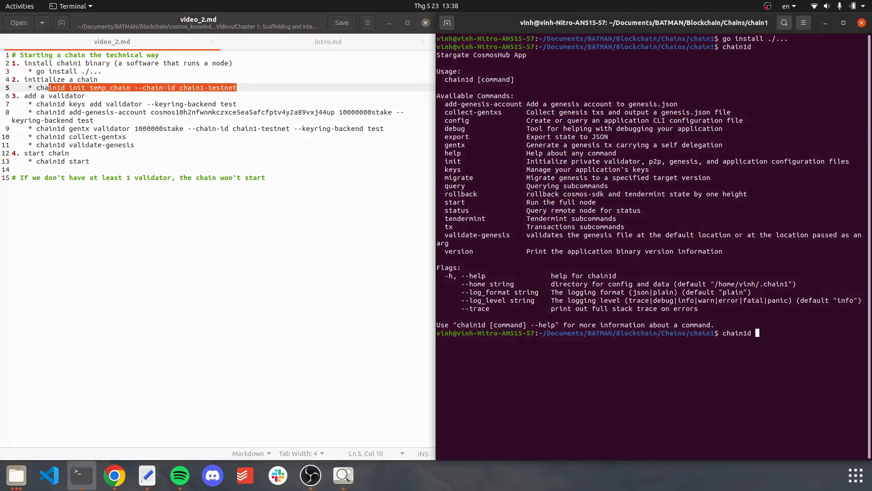
pyautogui.write('init --help')
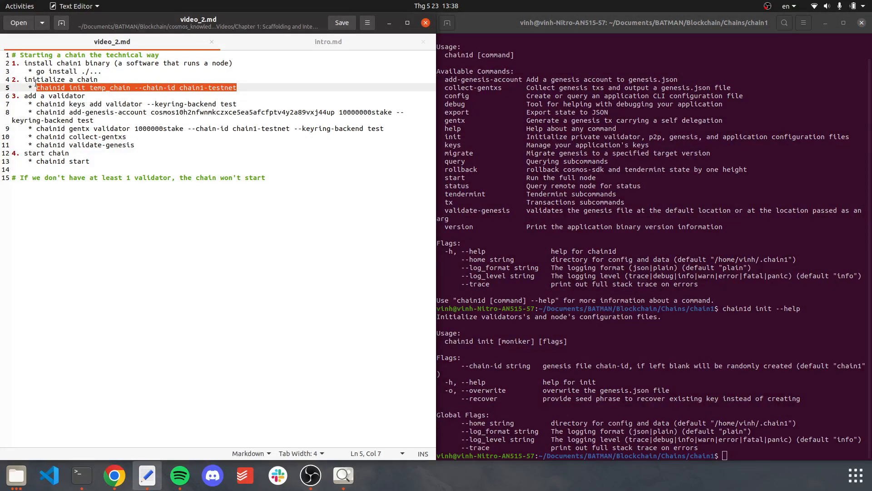
pyautogui.write('chain1d init temp_chain --chain-id chain1-testnet')
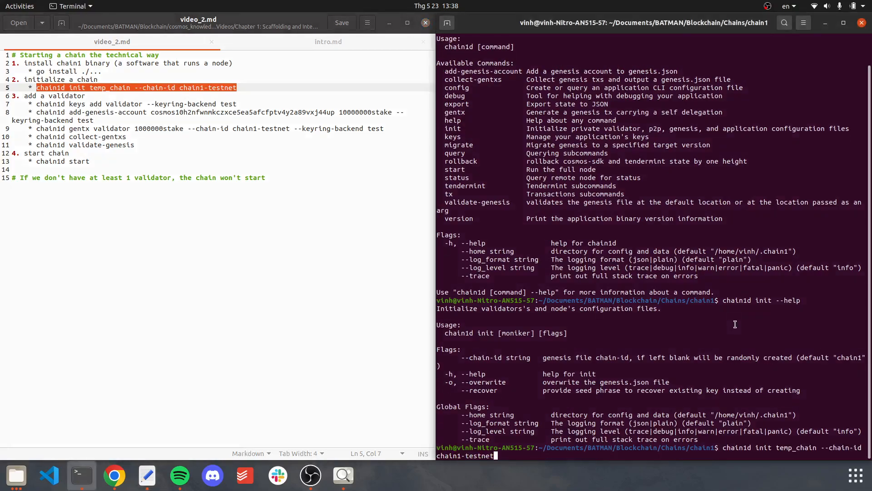
pyautogui.click(131, 87)
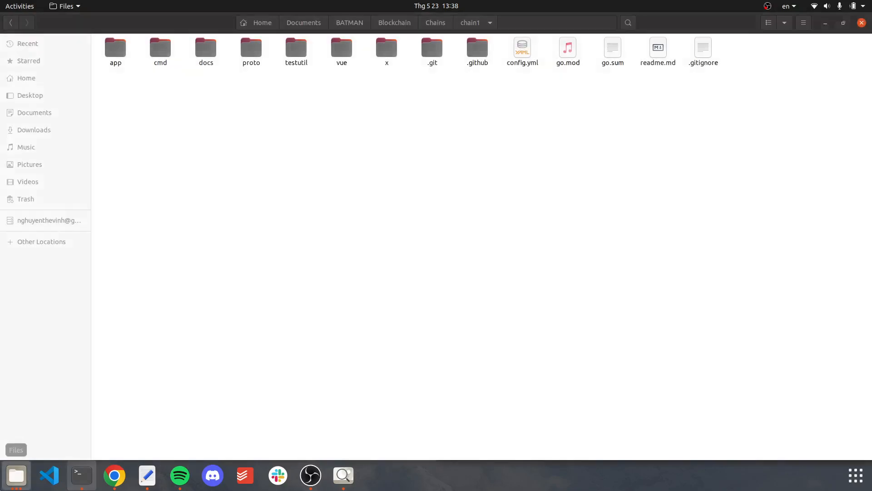
# Move the hidden .chain1 folder in home to Trash and return to the terminal
pyautogui.click(26, 78)
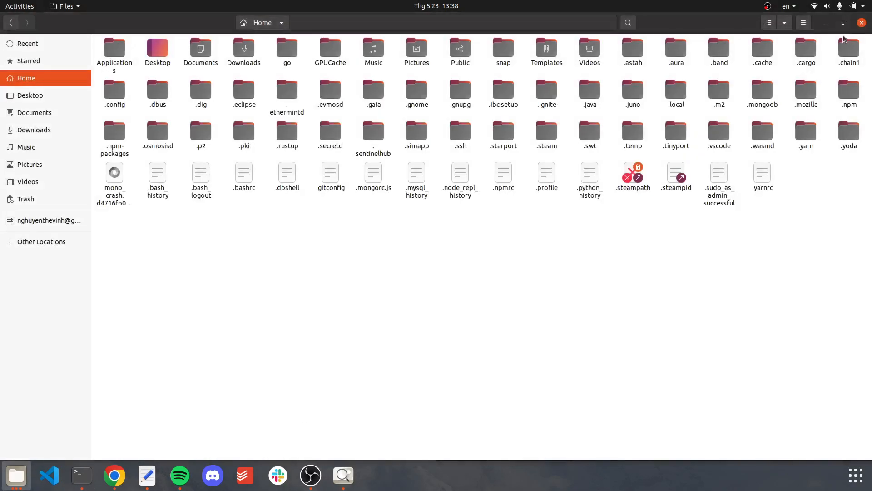
pyautogui.moveTo(844, 42)
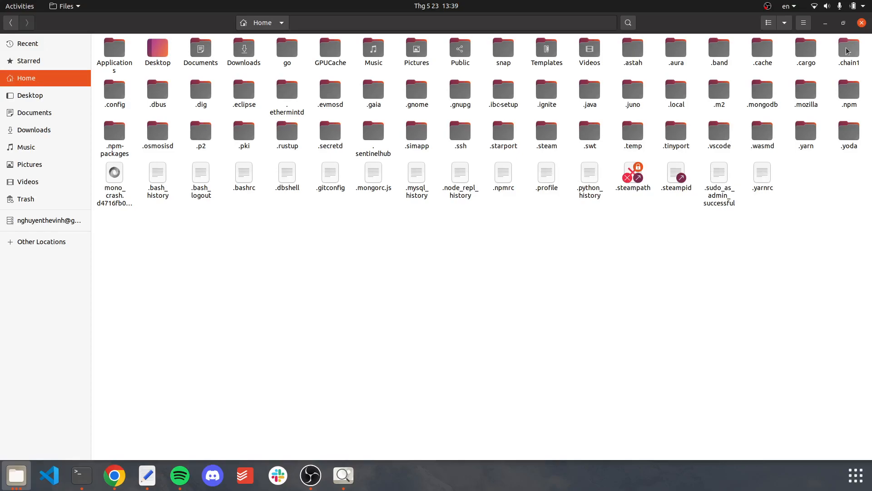
pyautogui.click(849, 48)
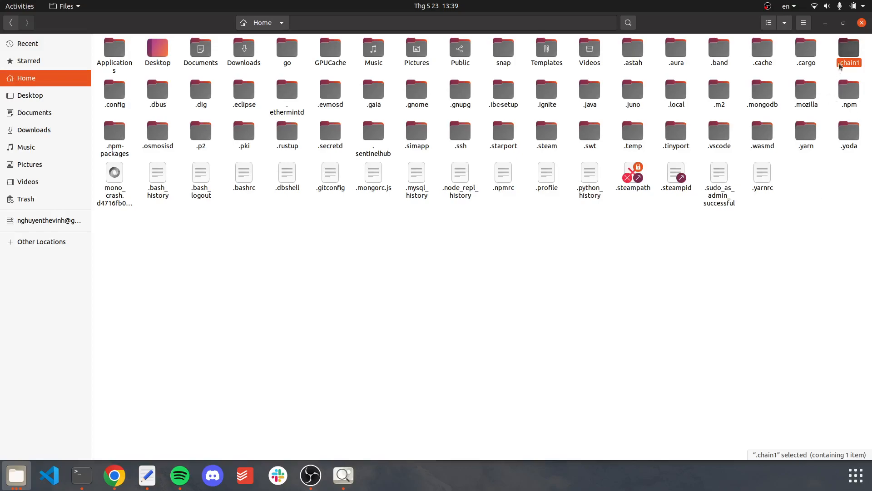
pyautogui.rightClick(849, 52)
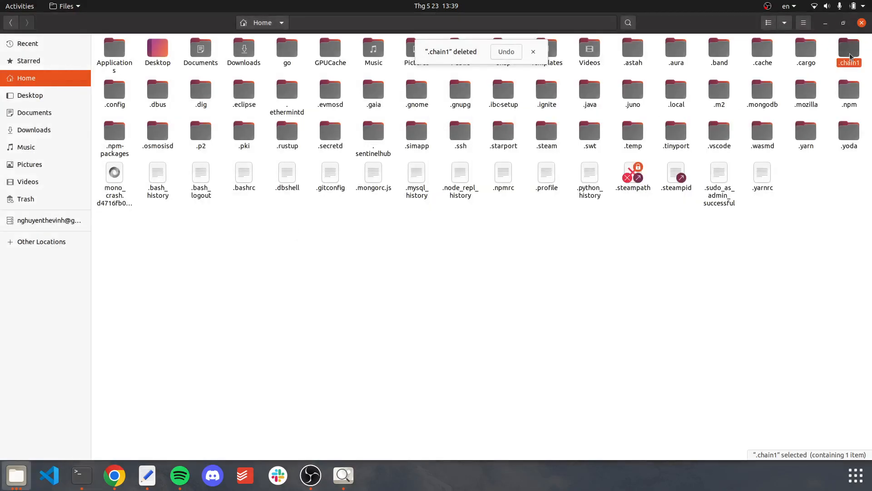
pyautogui.click(532, 51)
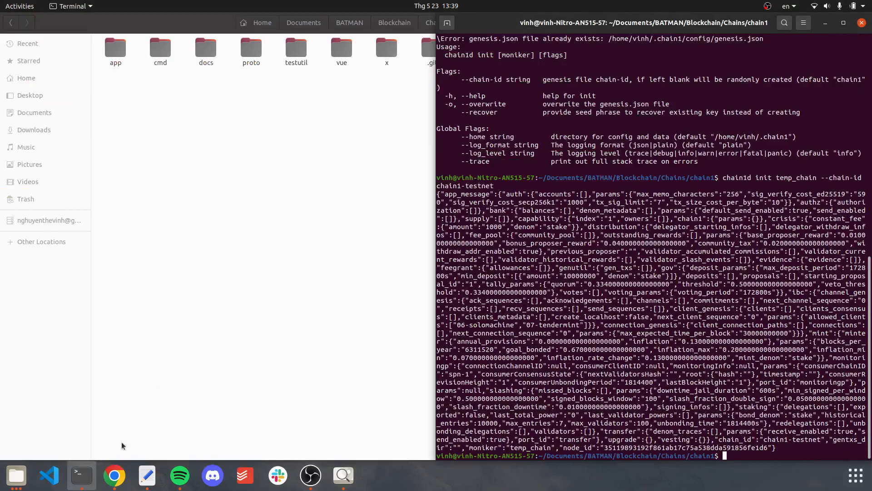
# Run the pasted keys add, add-genesis-account, gentx, collect-gentxs and validate-genesis commands
pyautogui.click(147, 476)
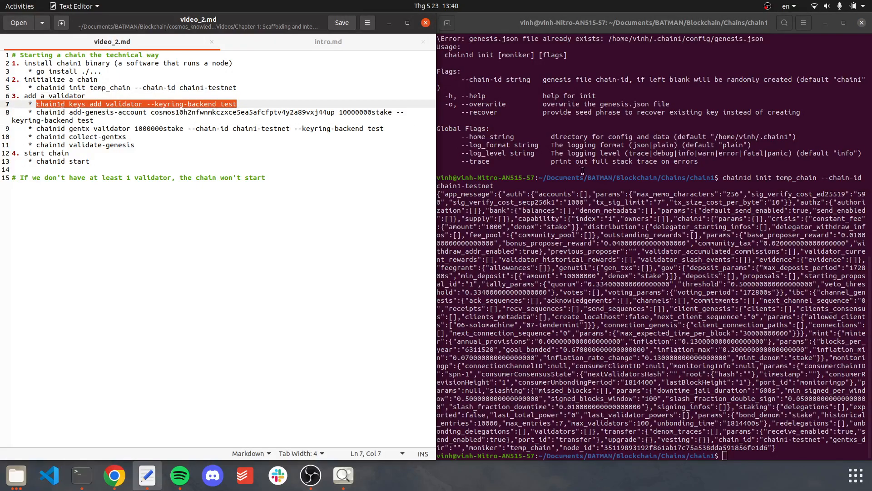
pyautogui.press('Return')
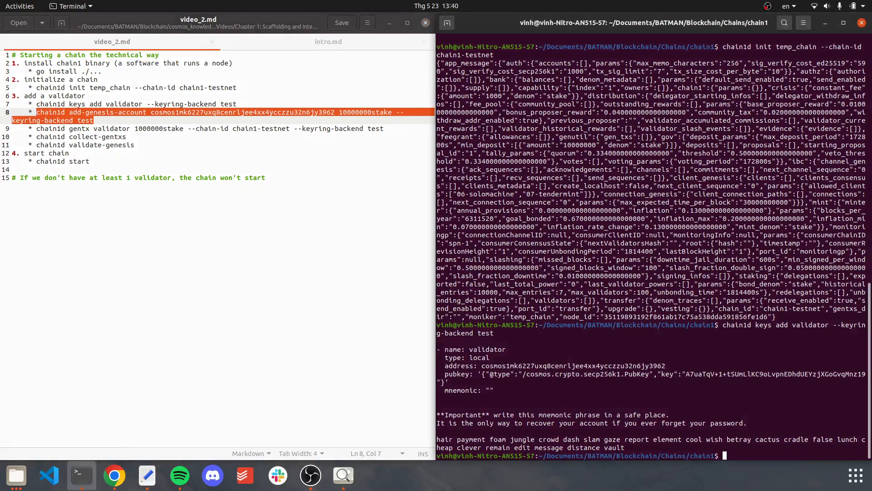
pyautogui.press('Return')
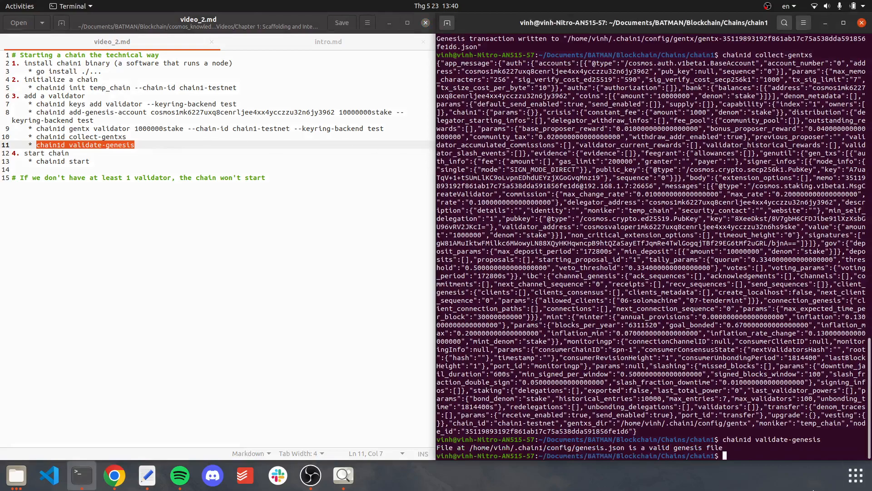
pyautogui.moveTo(249, 4)
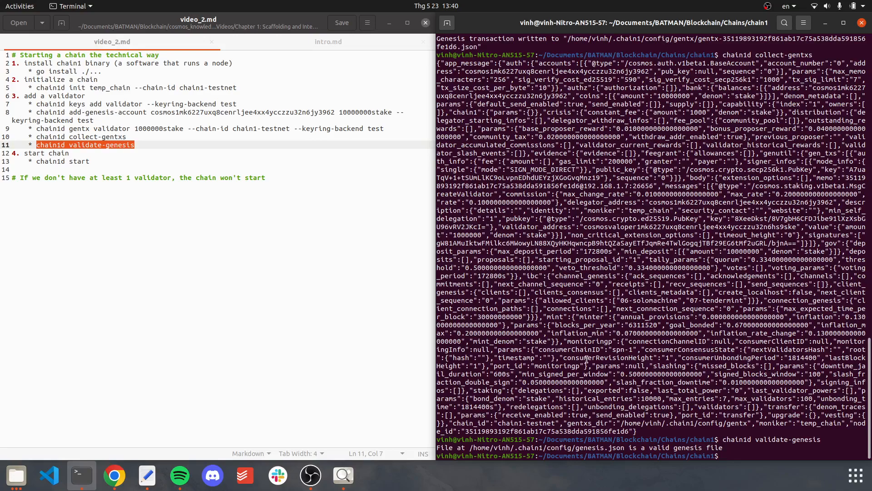
# Run 'chain1d start', watch blocks 1 and 2 commit, then stop the node with Ctrl+C
pyautogui.write('chain1d')
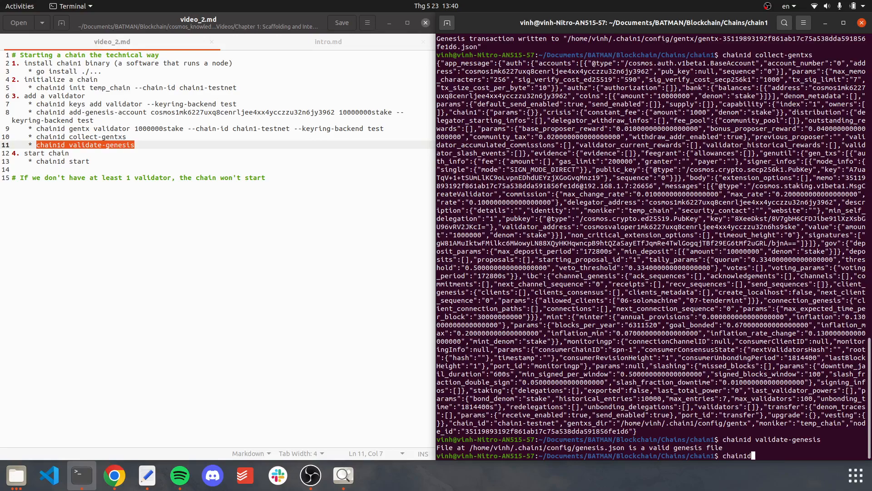
pyautogui.write('start')
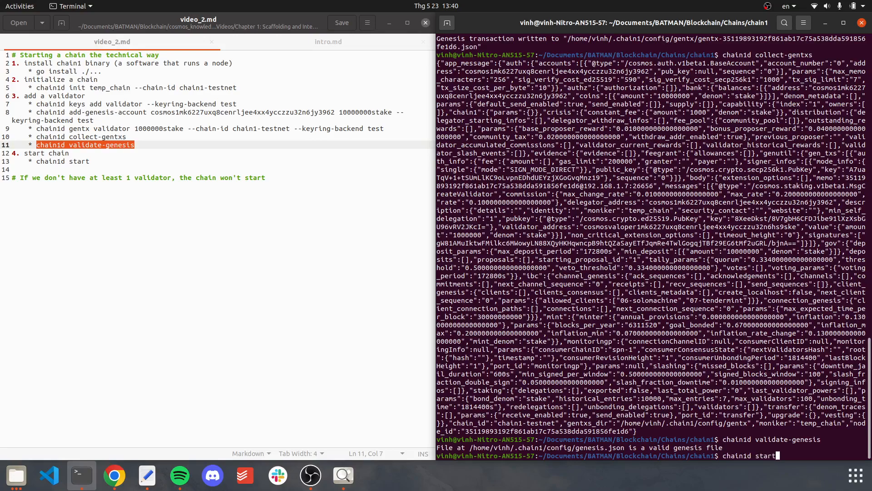
pyautogui.press('Return')
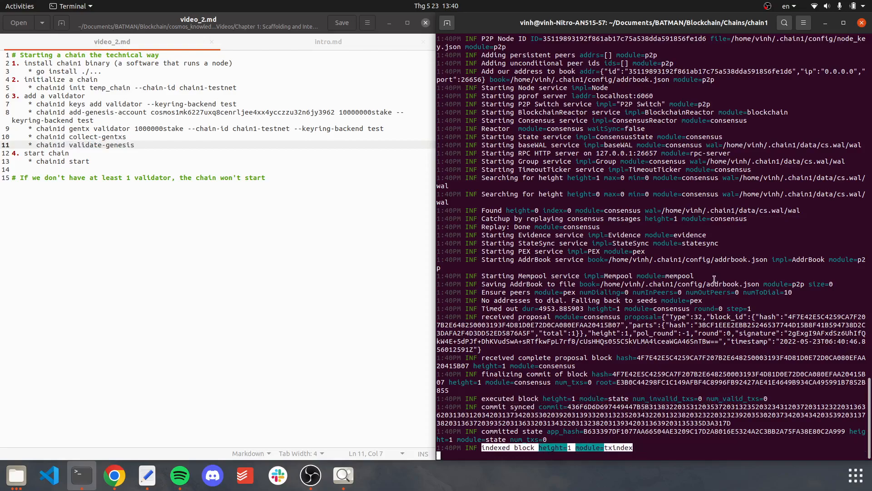
pyautogui.scroll(-3)
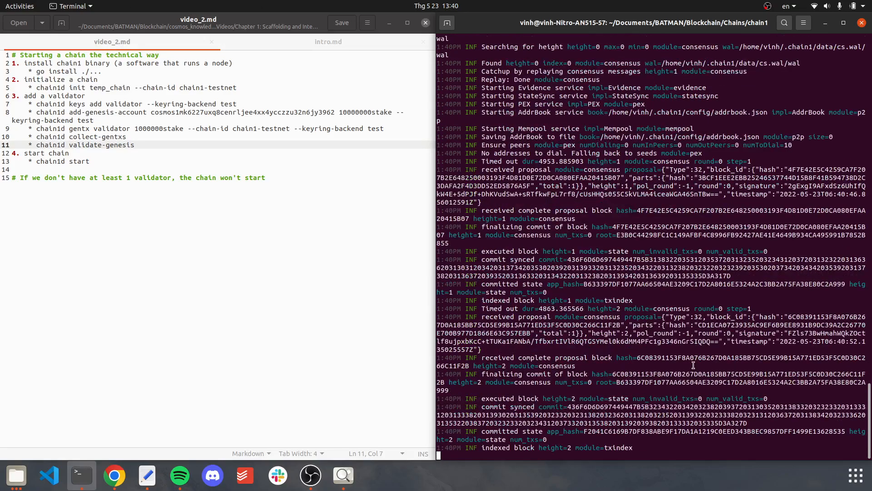
pyautogui.press('ctrl+c')
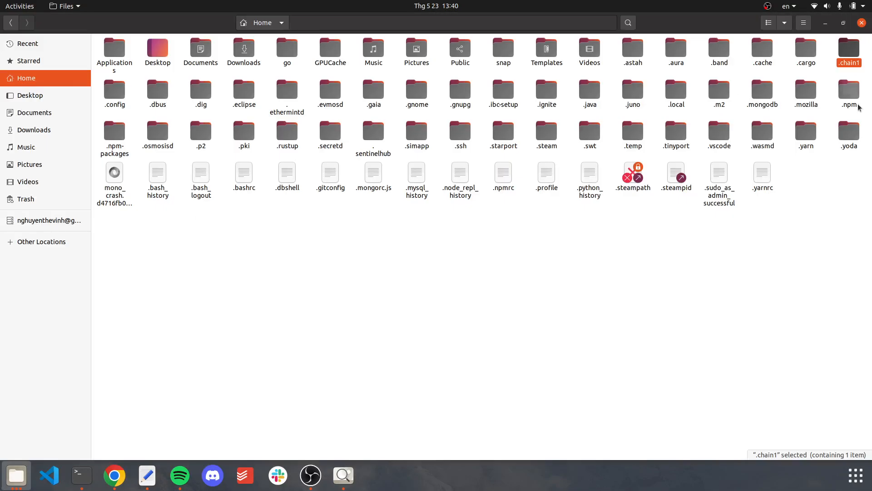
# Trash the .chain1 folder again from Files
pyautogui.rightClick(848, 52)
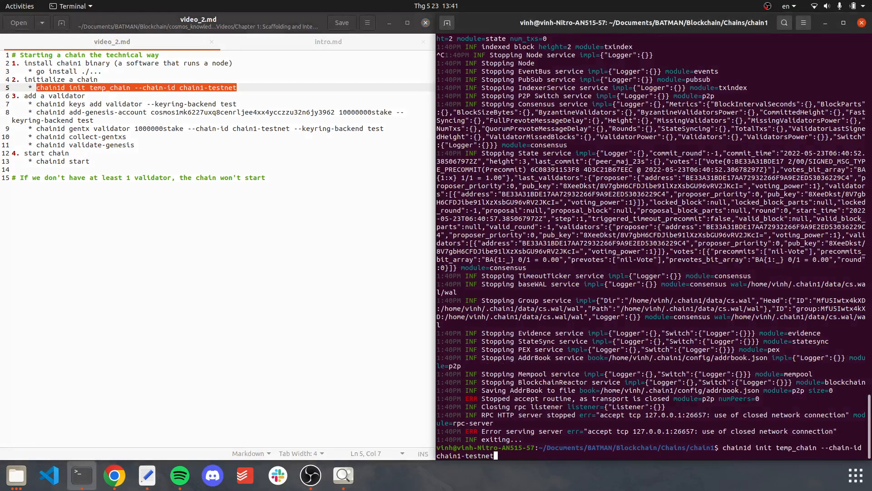
# Re-init temp_chain for chain1-testnet and start it, hitting the nil validator set error
pyautogui.press('Return')
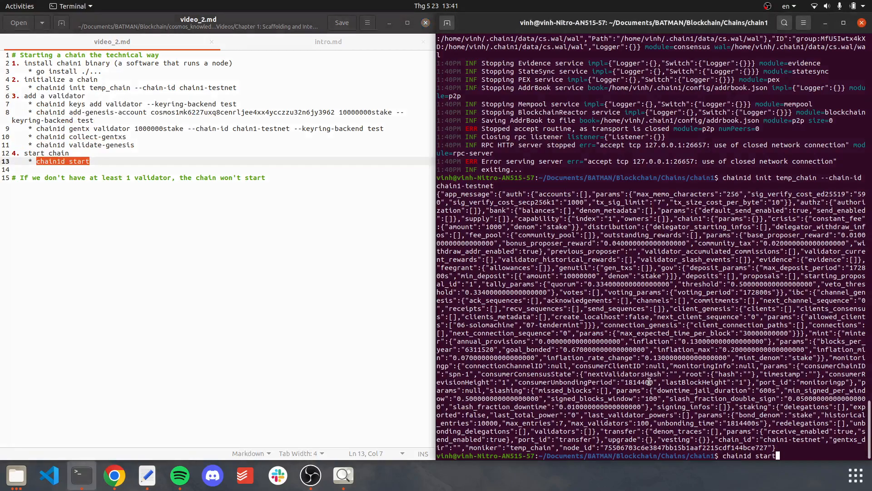
pyautogui.press('Return')
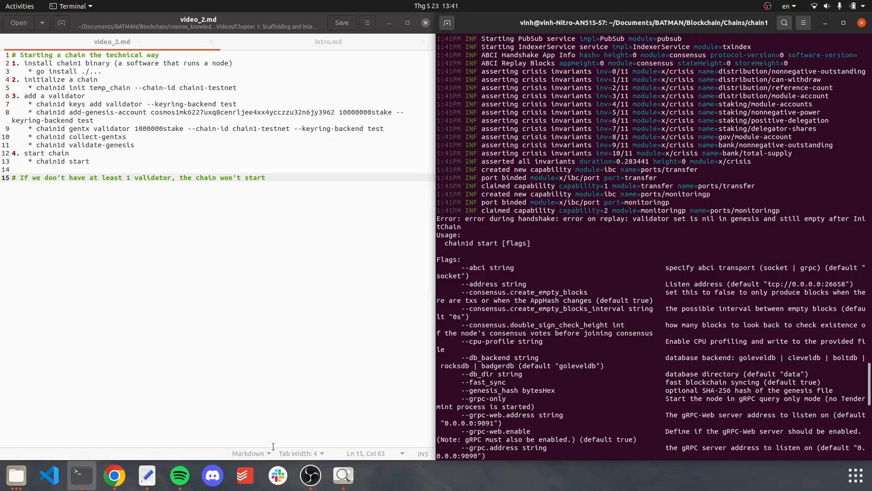
pyautogui.click(328, 42)
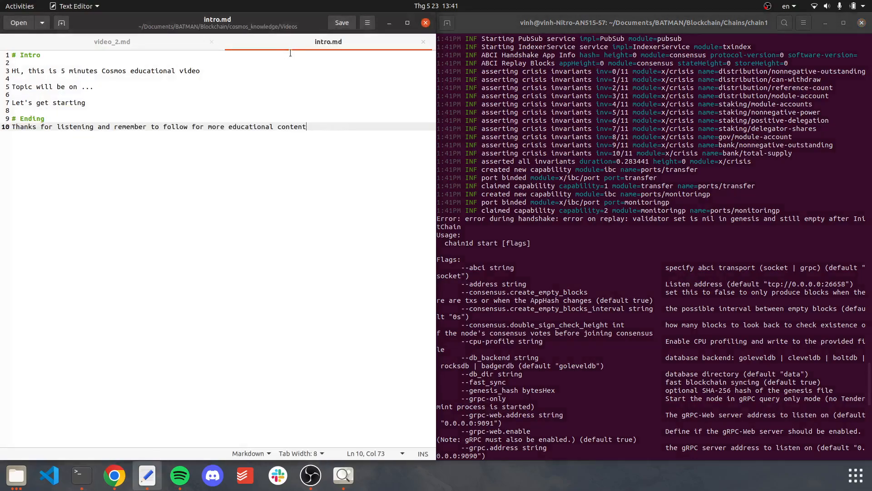